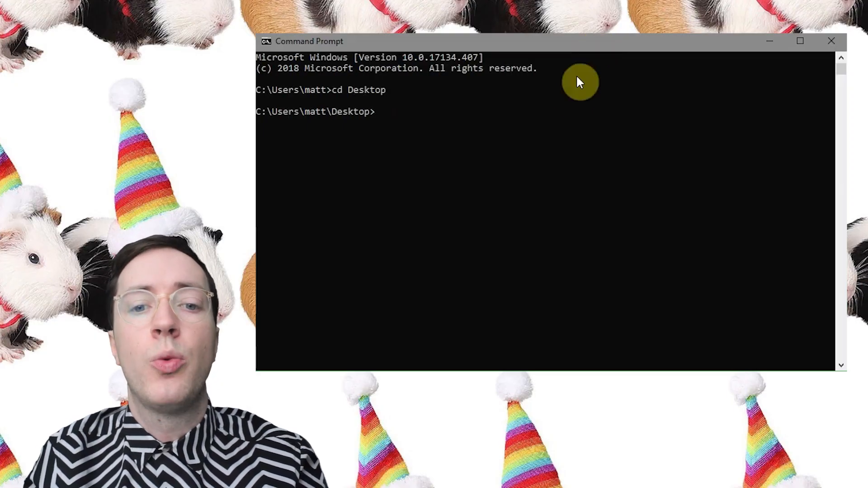
pyautogui.write('node')
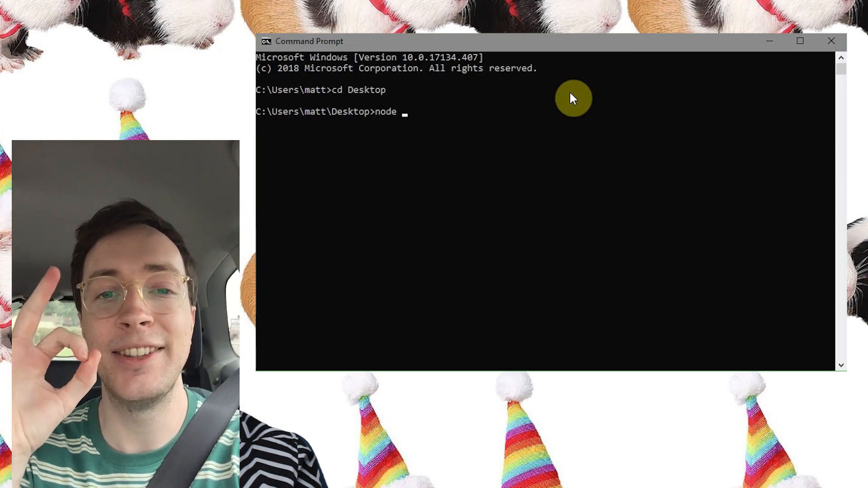
pyautogui.write('"serial - Copy.js"')
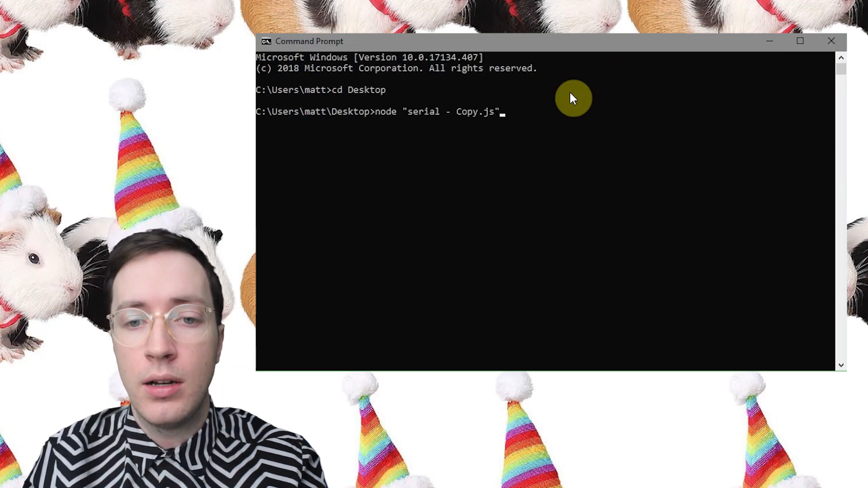